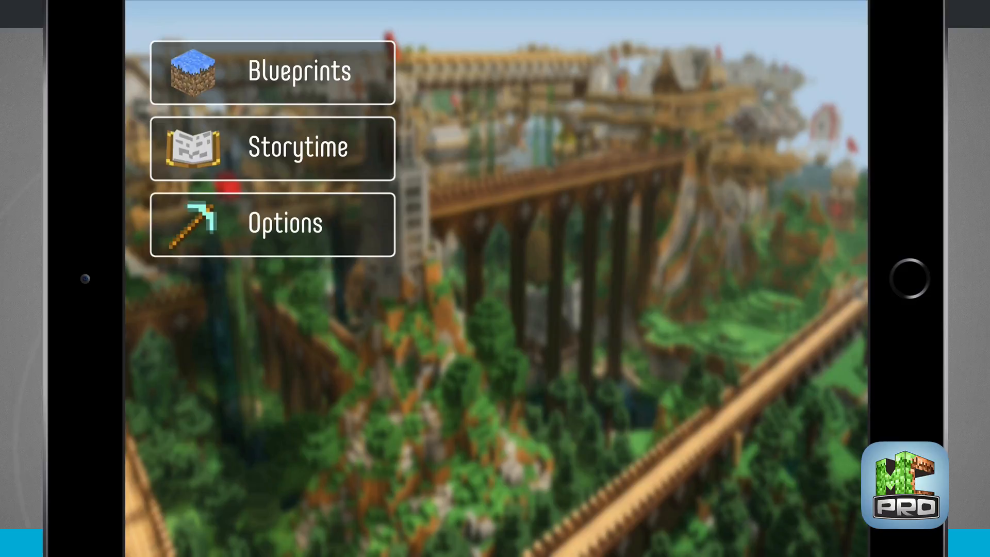
Open Blueprints and page from Epic through Pixel Art, Buildings, Ships to Divine.
click(269, 72)
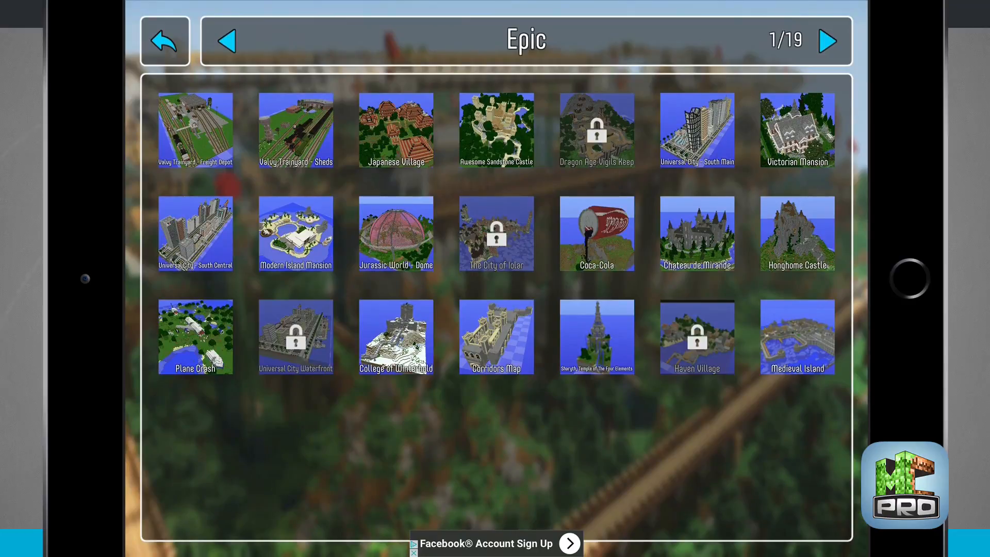
click(828, 43)
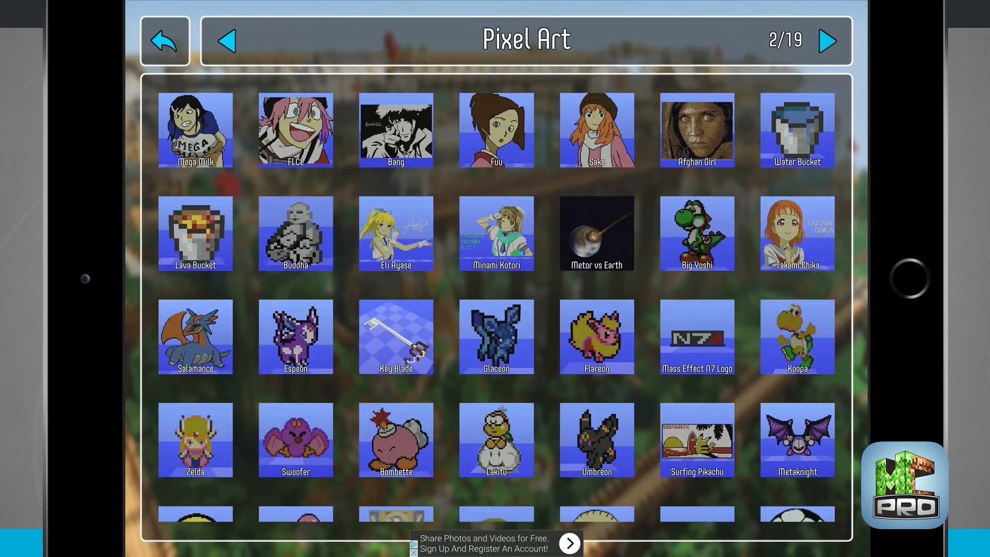
click(829, 42)
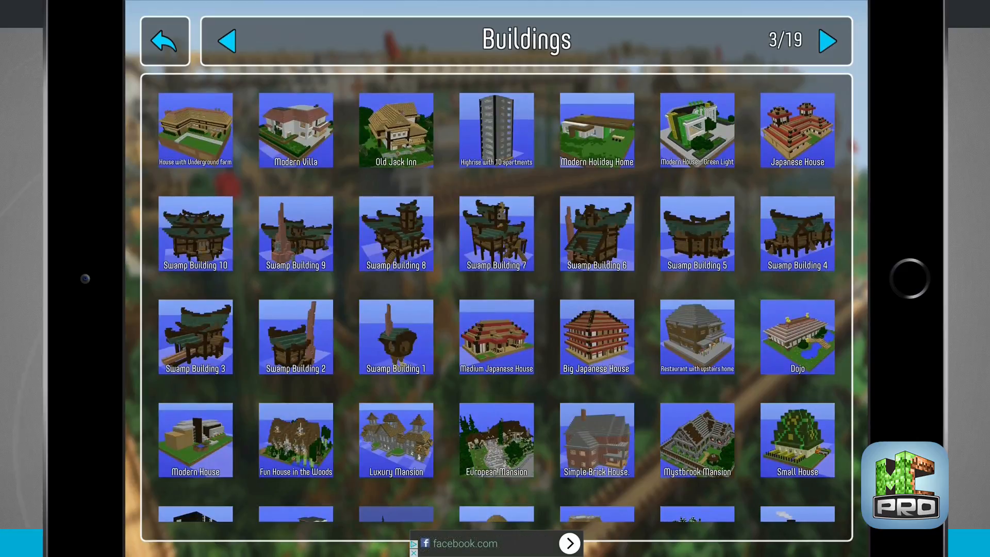
click(830, 40)
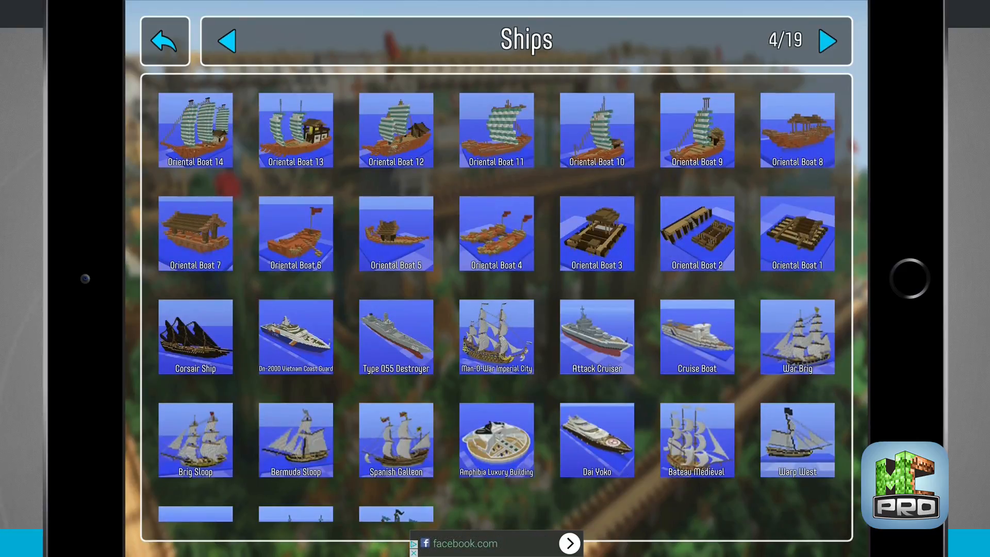
click(829, 40)
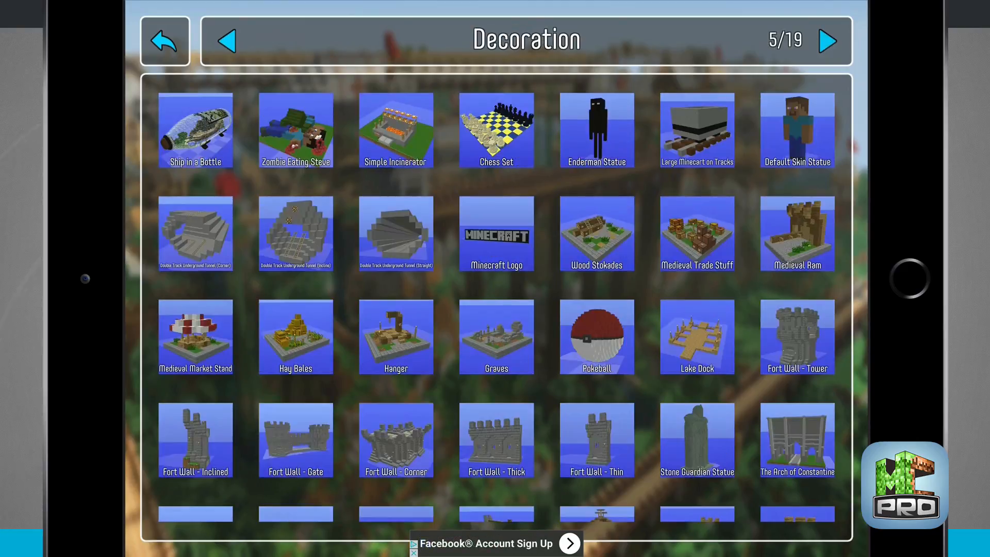
click(828, 41)
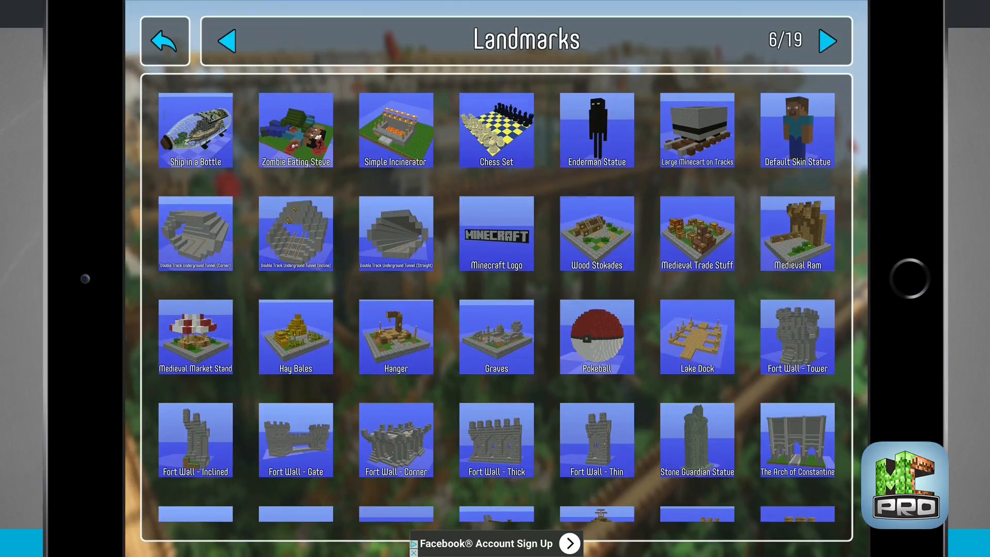
click(830, 41)
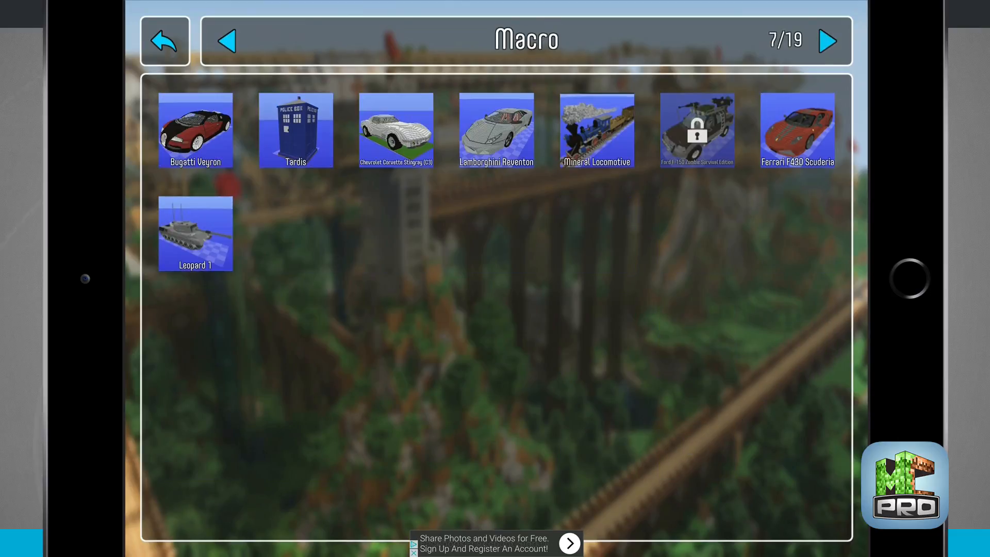
click(827, 41)
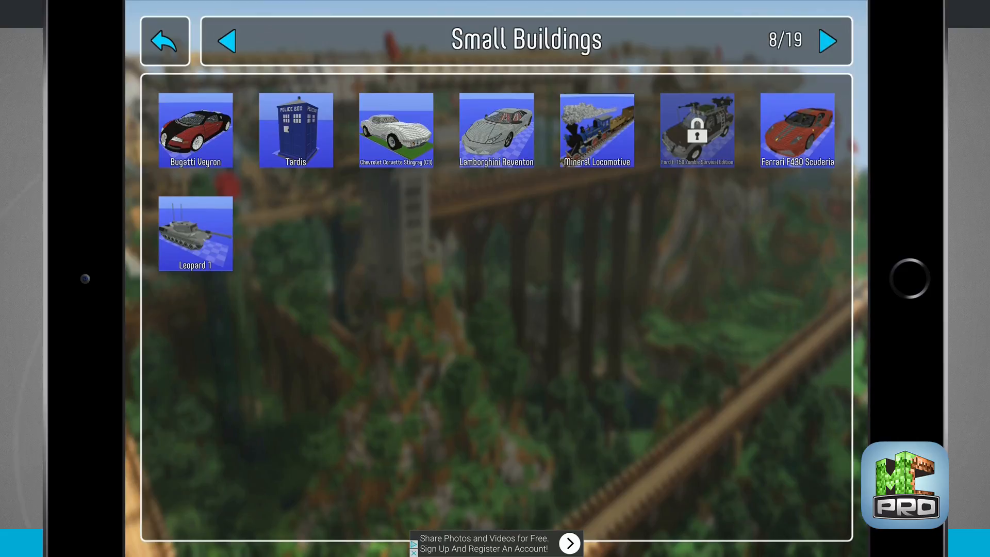
click(829, 42)
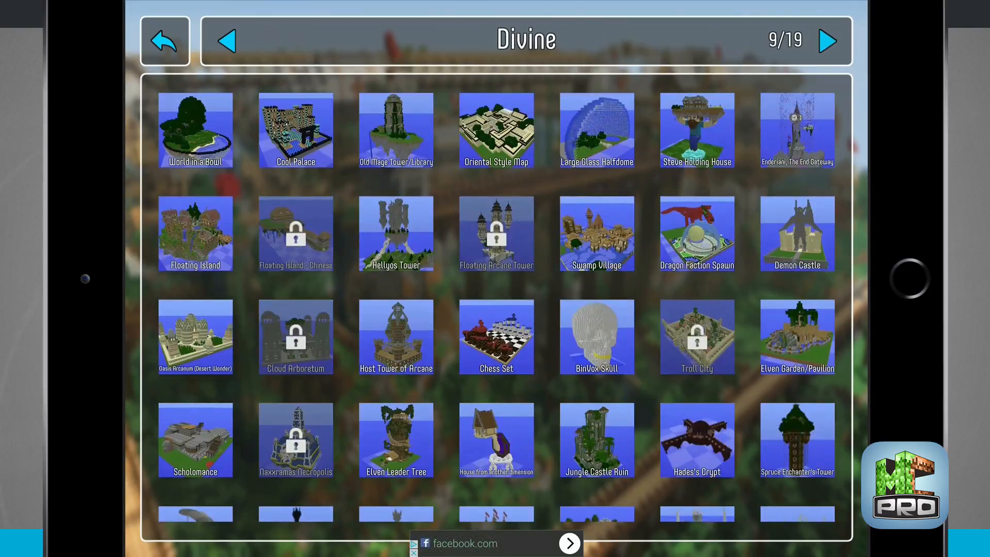
Keep paging through Fortification, Temples, Towers, Flying Machines and Practical to Vegetation.
click(830, 41)
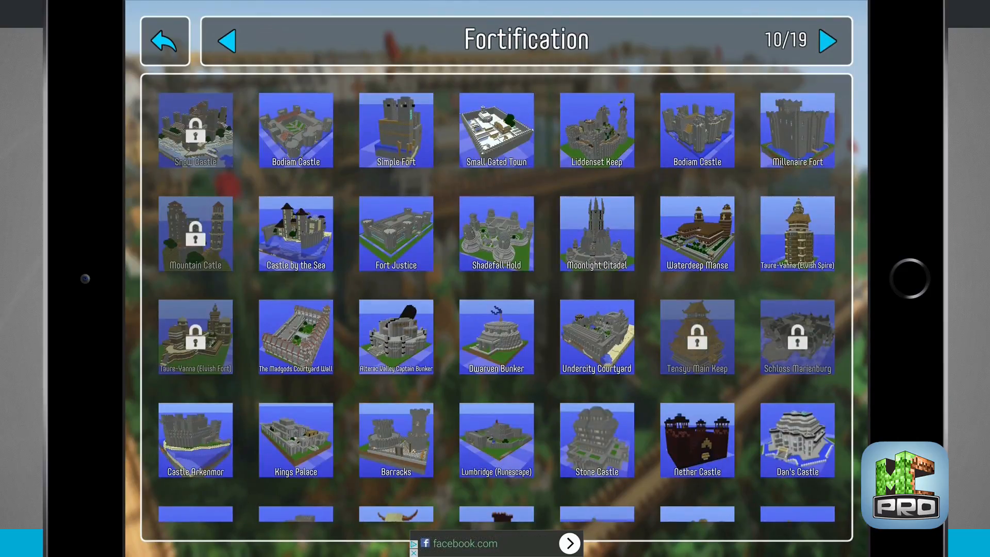
click(830, 40)
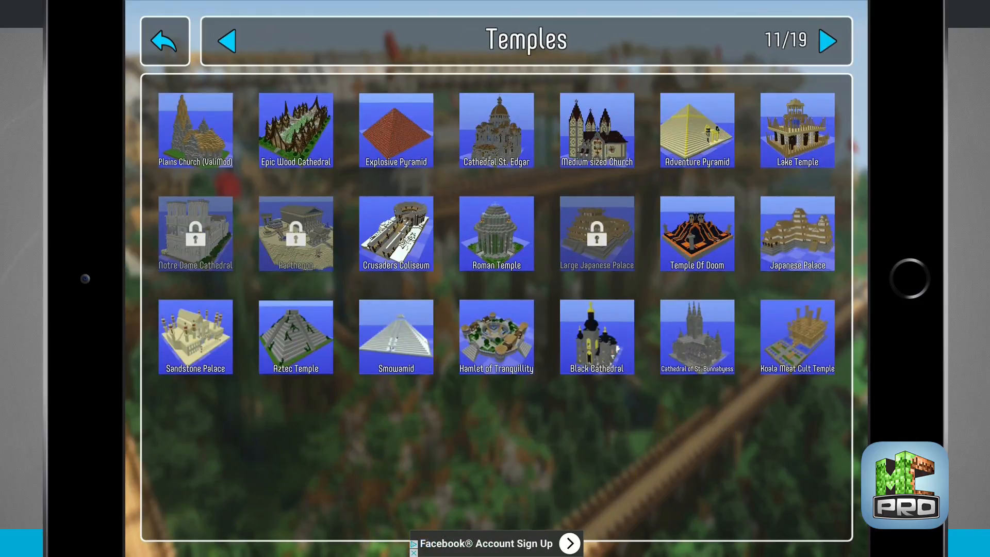
click(831, 42)
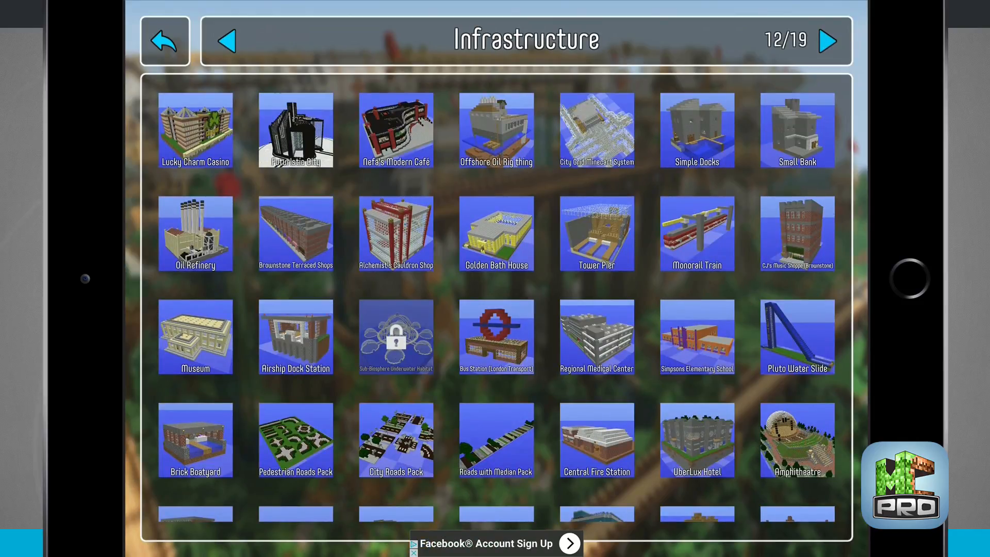
click(832, 40)
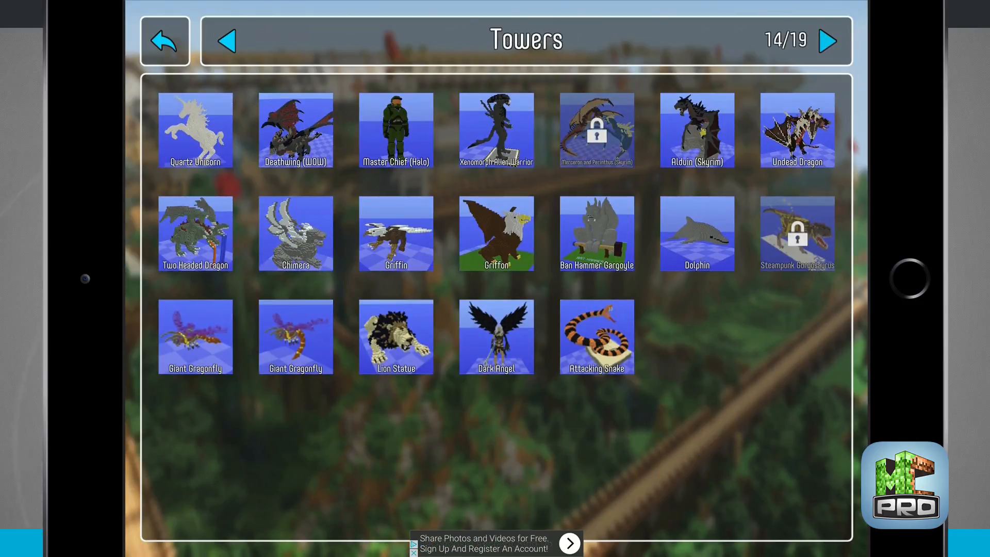
click(828, 41)
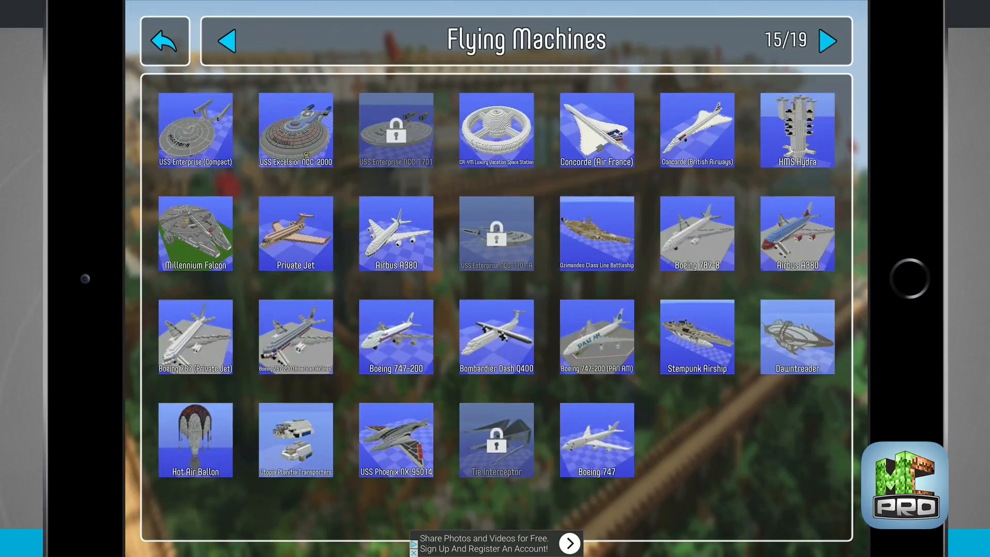
click(829, 41)
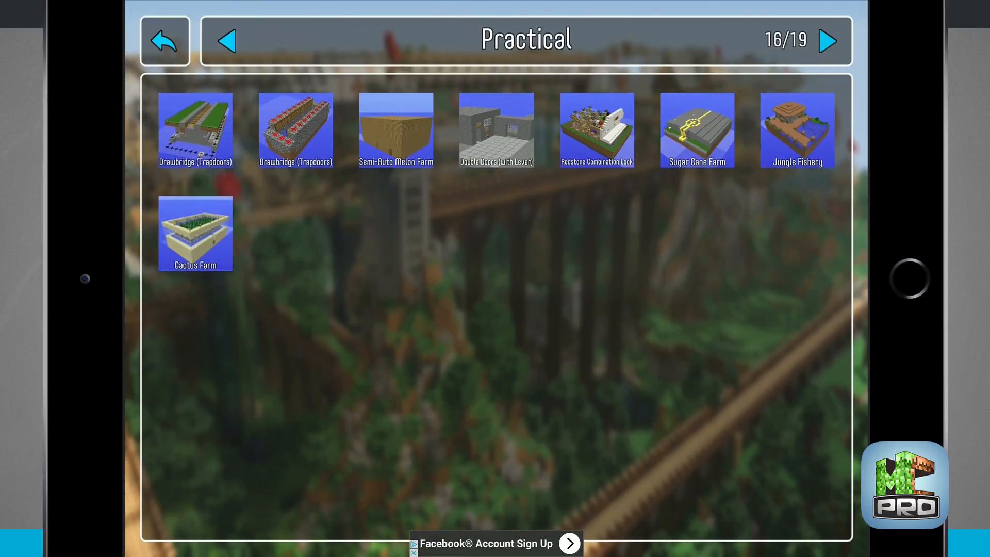
click(829, 41)
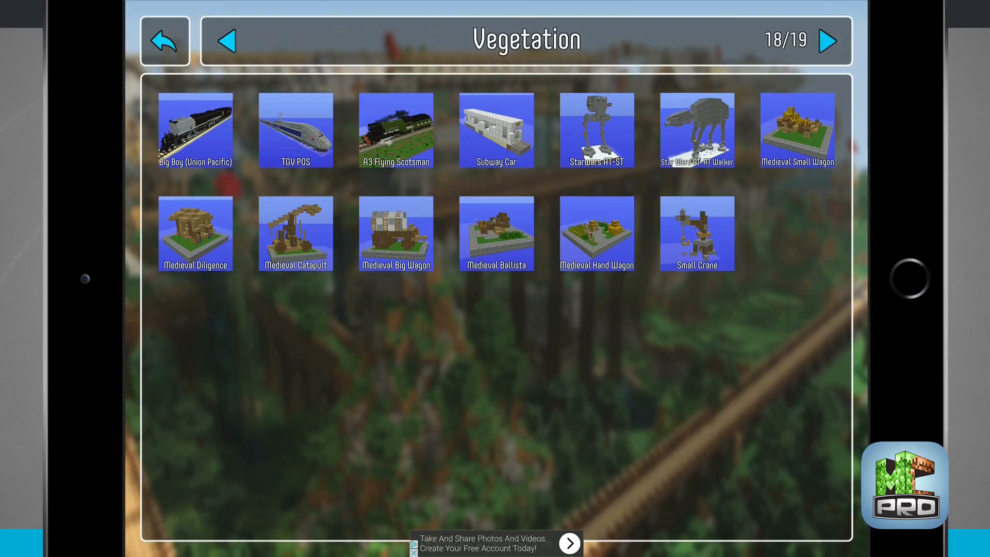
click(831, 40)
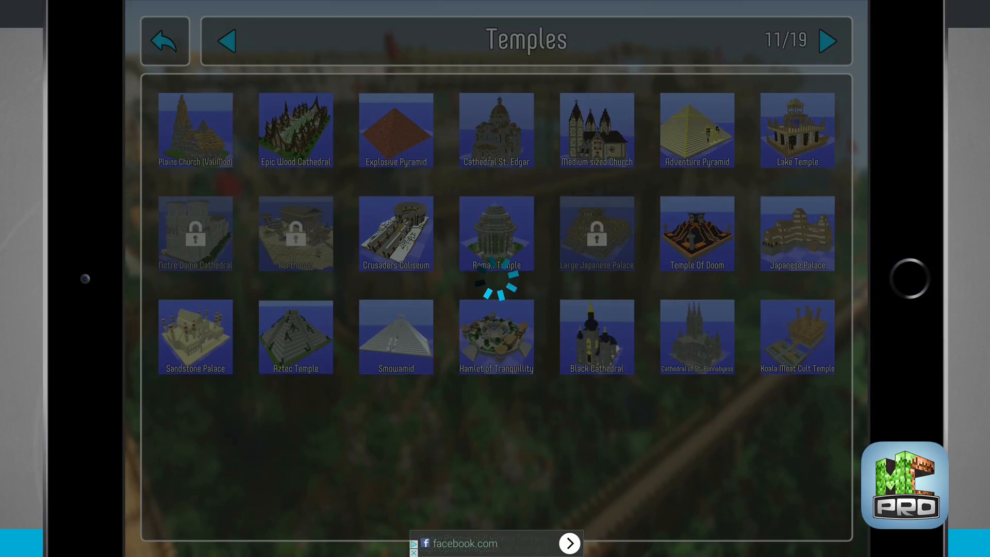
Open the domed cathedral, fly around its dome and front, and toggle 3D off and on.
click(495, 234)
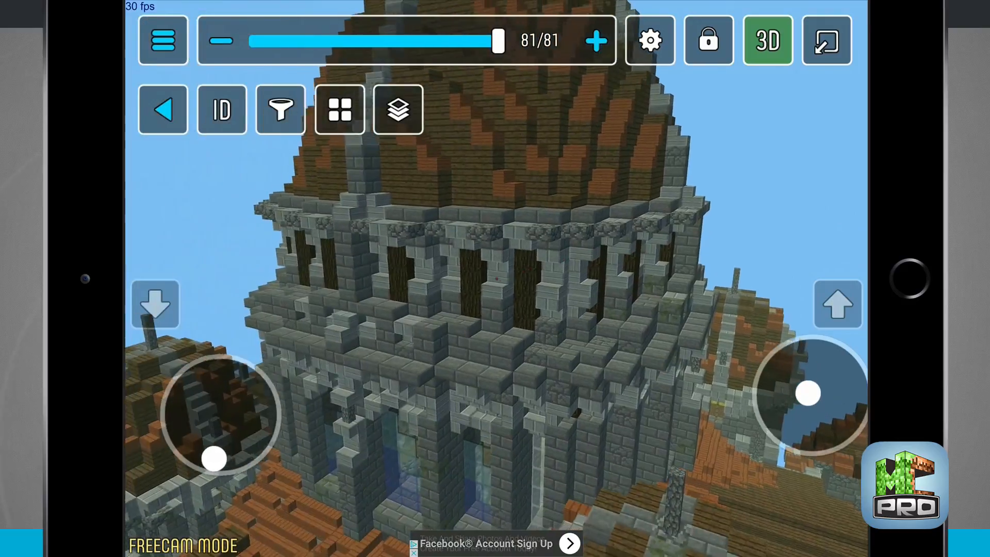
drag(808, 394, 821, 401)
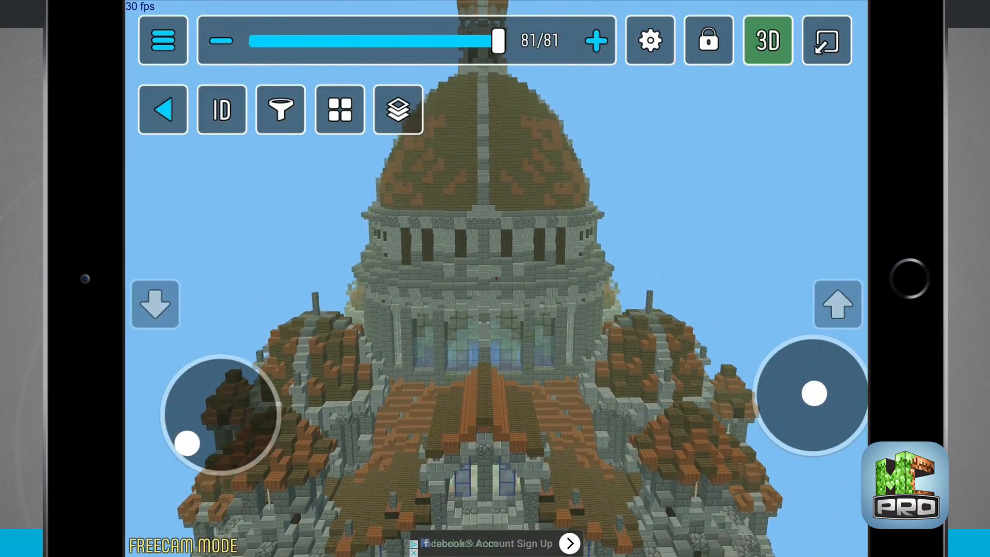
drag(814, 393, 807, 415)
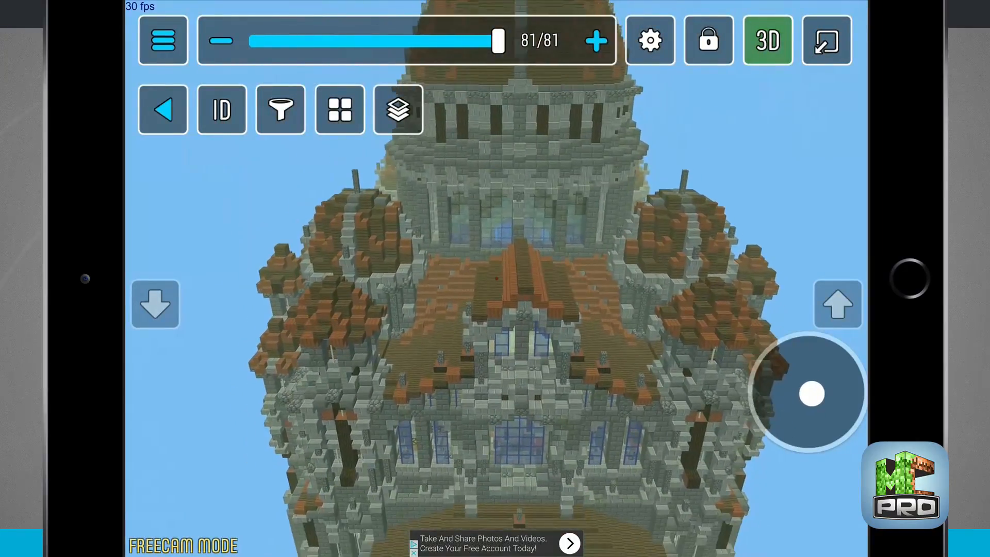
click(767, 40)
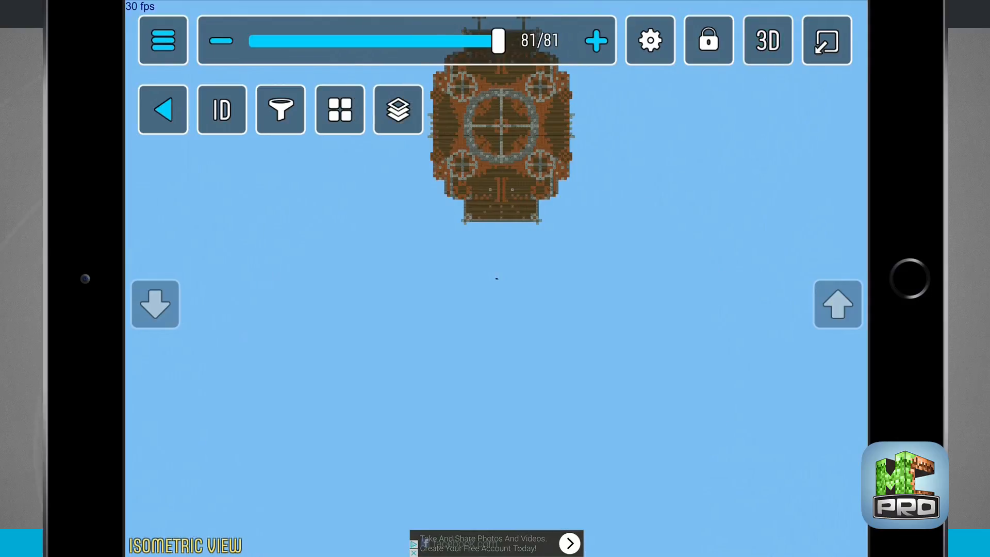
click(766, 41)
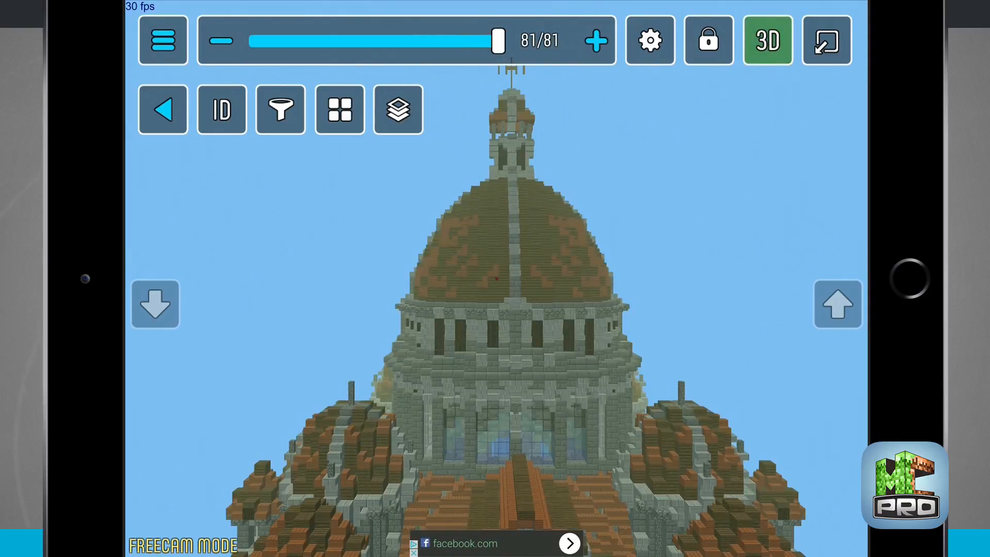
Enable gravity, collisions and pinch to zoom, then switch gravity and collisions back off.
click(650, 40)
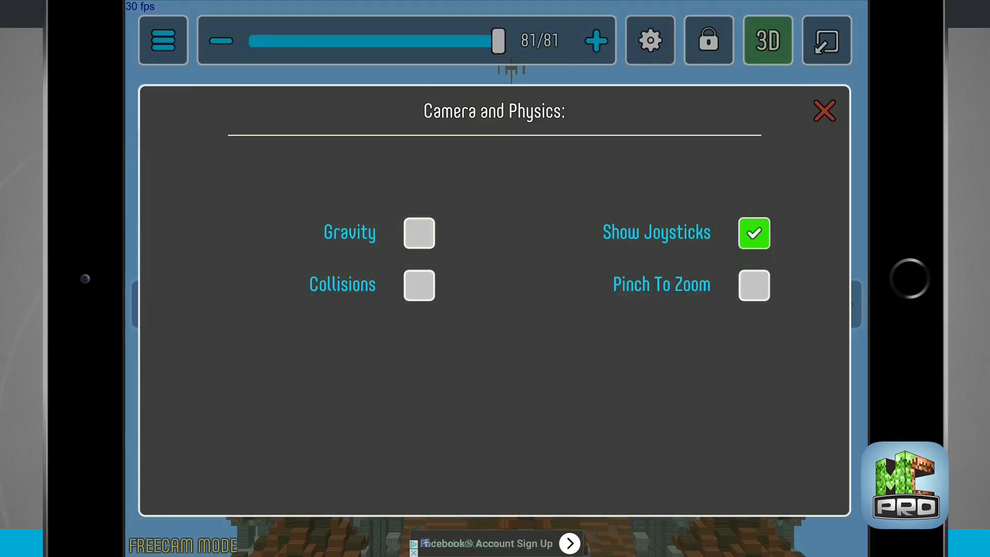
click(754, 285)
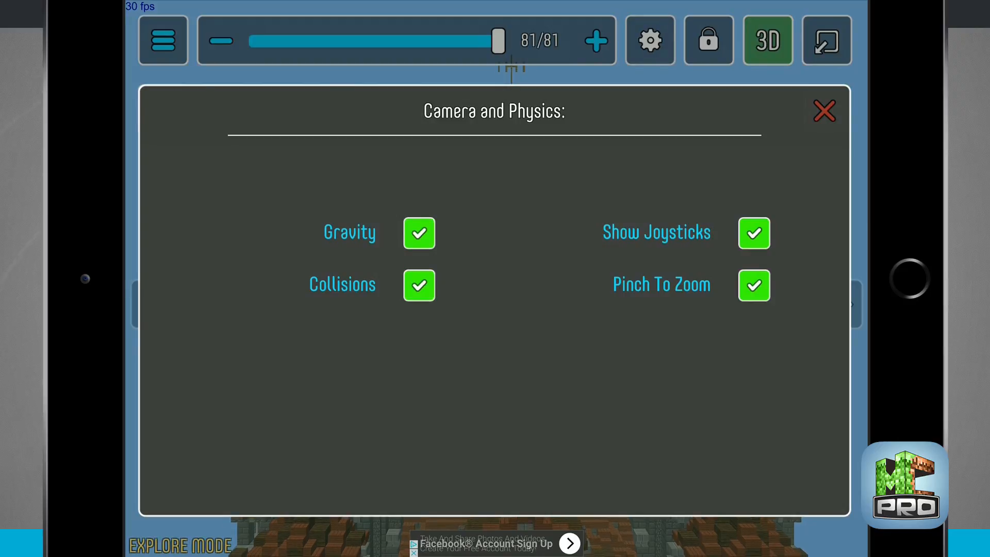
click(824, 111)
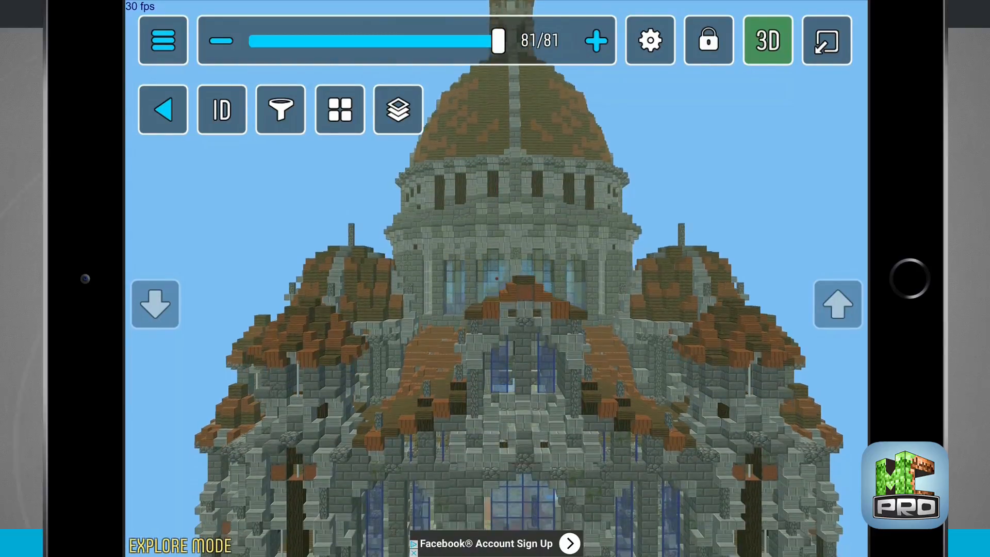
click(650, 40)
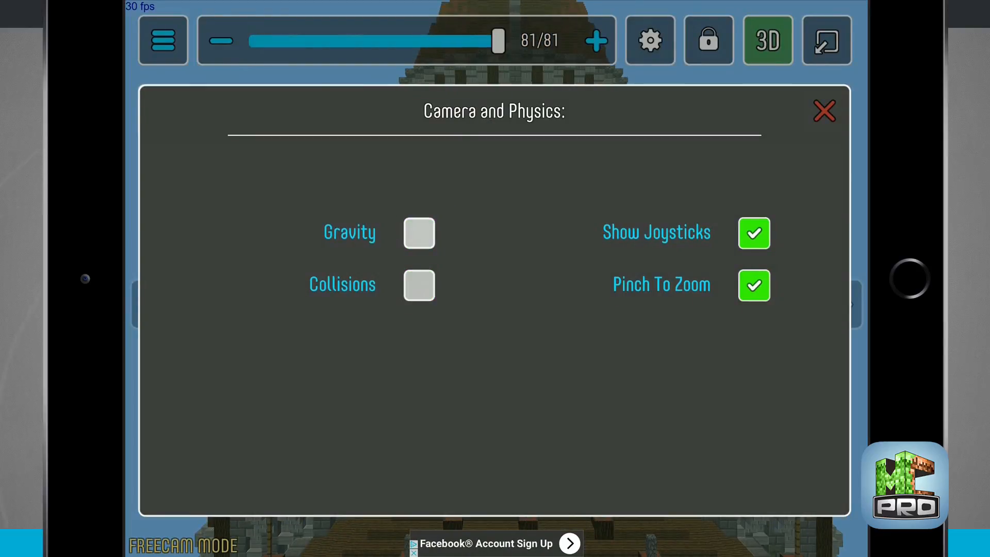
click(824, 112)
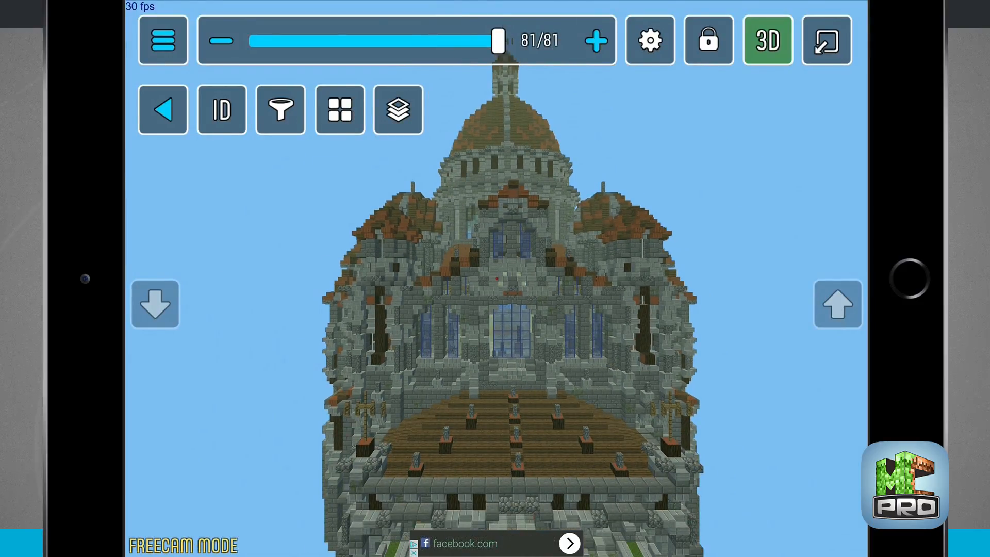
click(767, 40)
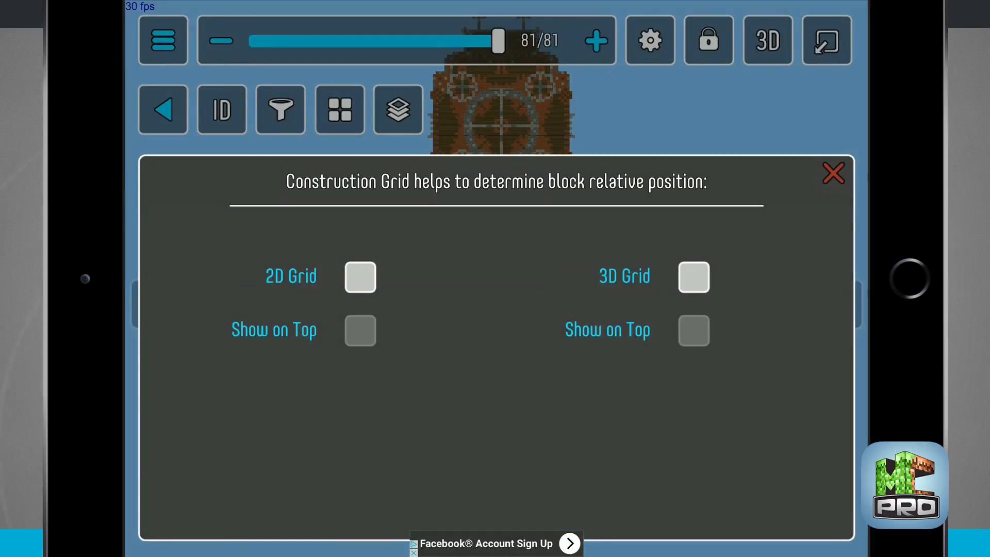
Turn on the 2D and 3D grids, orbit the cathedral, and switch to free camera.
click(360, 277)
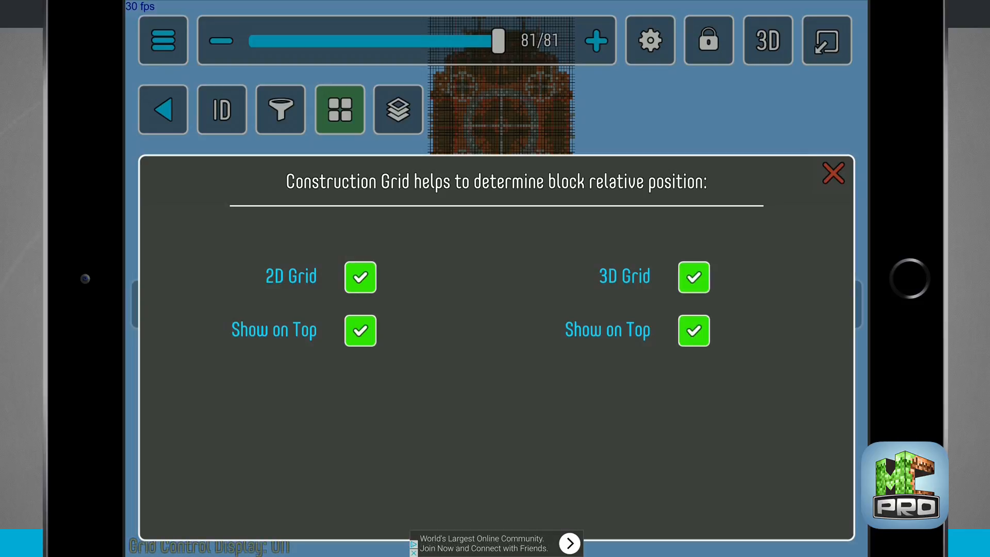
click(832, 173)
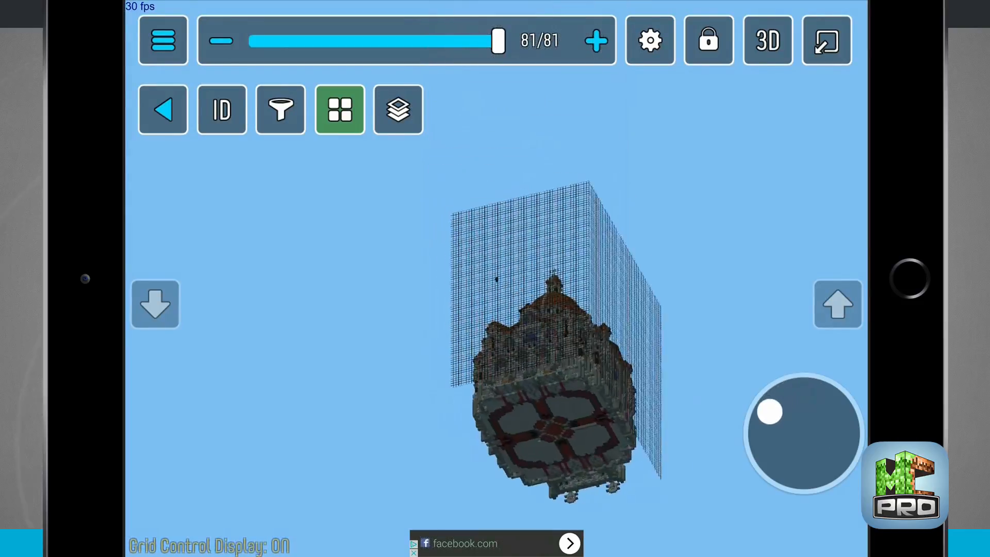
drag(771, 412, 819, 442)
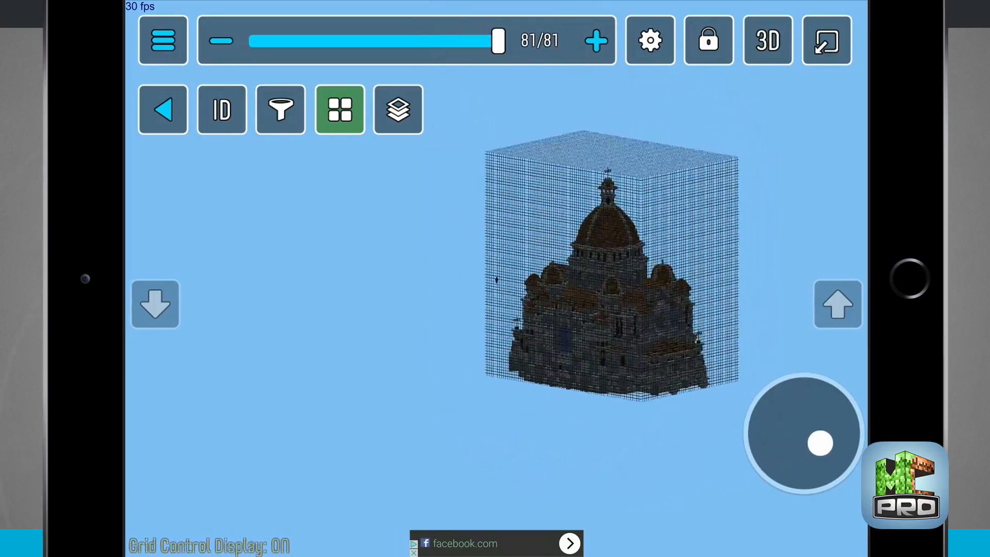
click(768, 41)
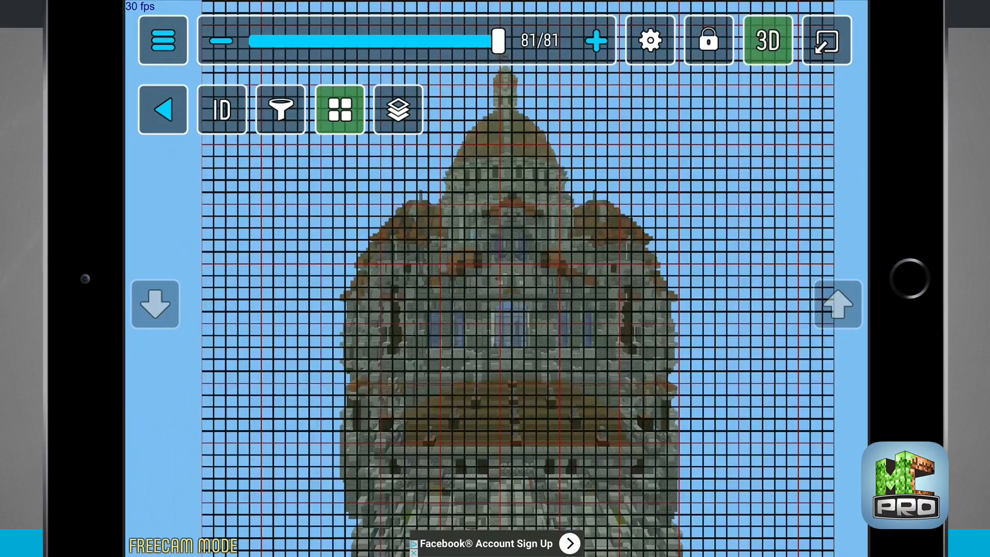
Turn off the 3D grid and show block names with hexadecimal IDs.
click(338, 110)
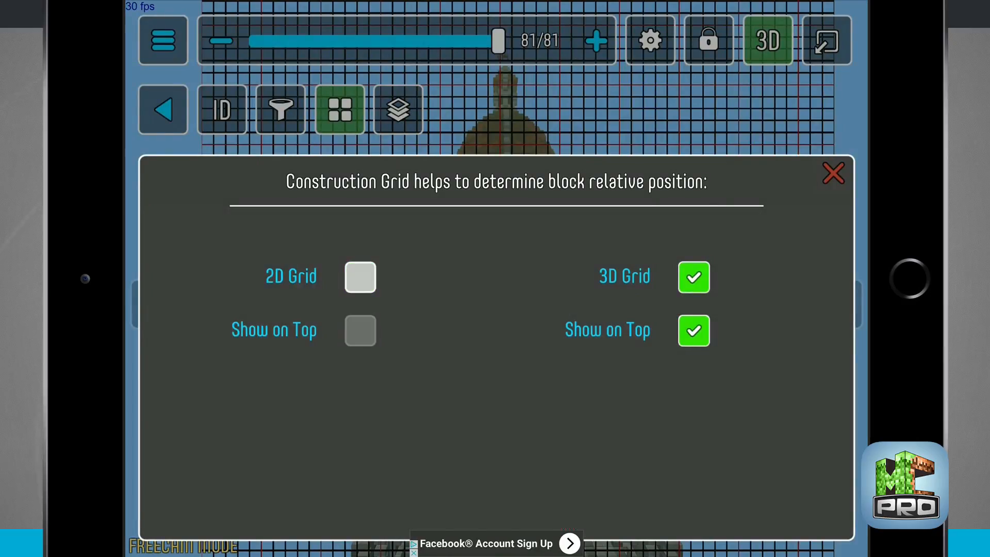
click(834, 173)
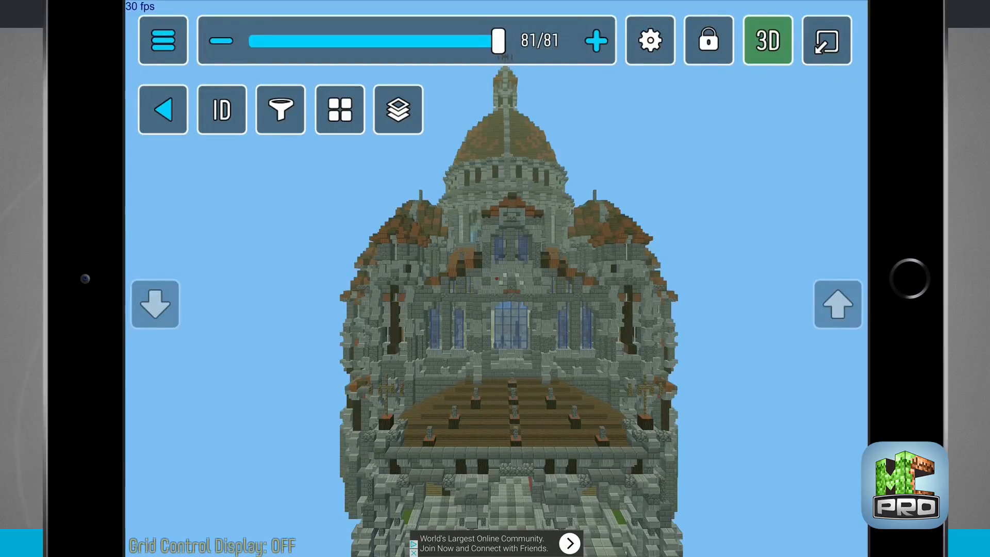
click(221, 109)
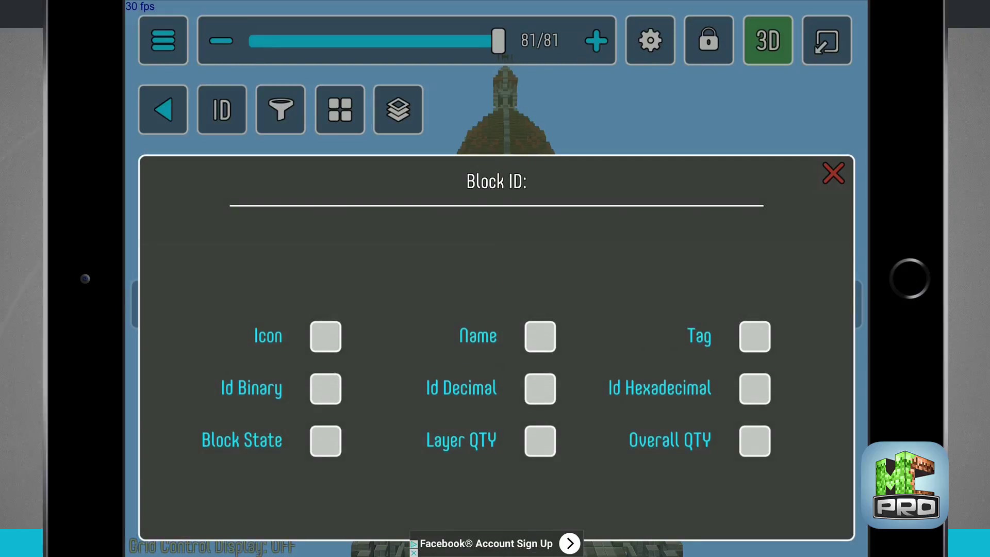
click(754, 388)
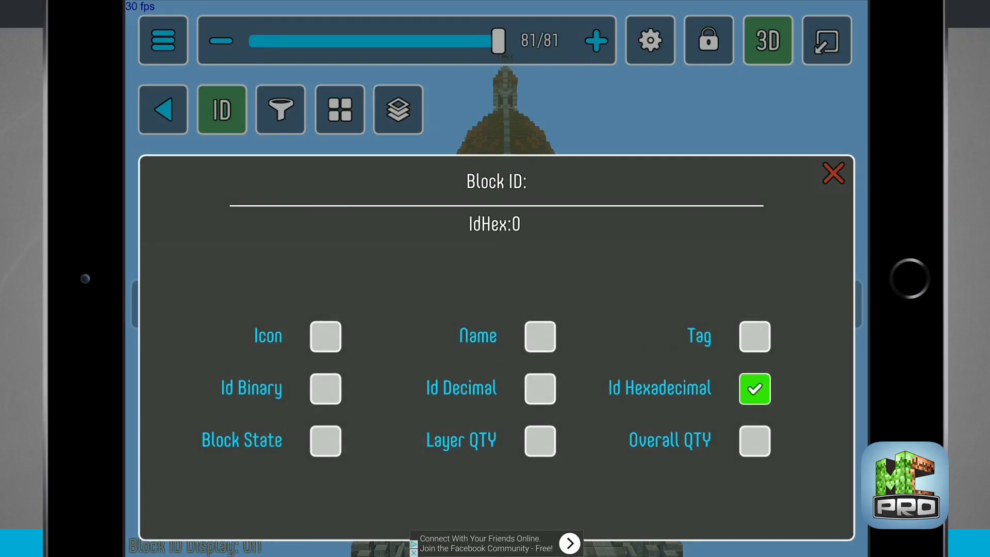
click(325, 336)
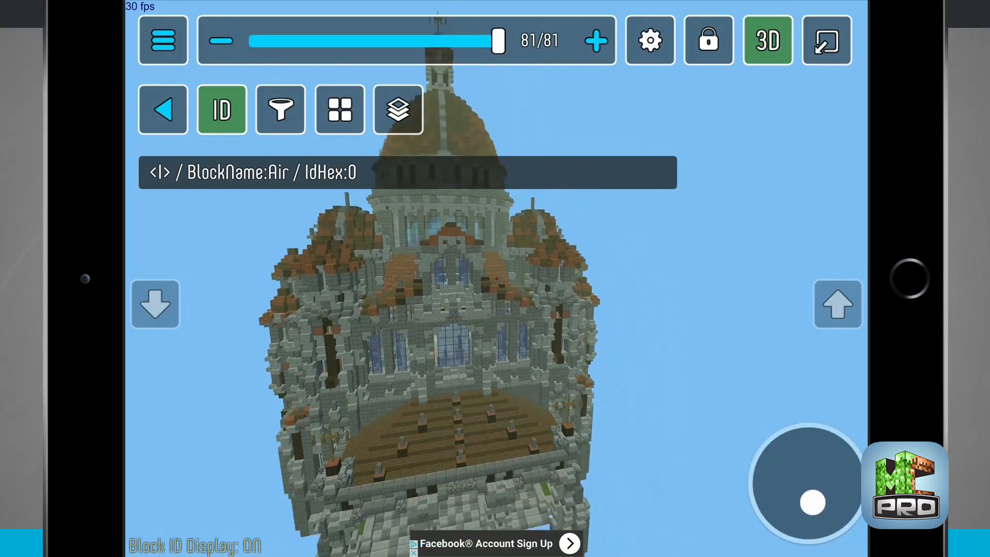
click(396, 110)
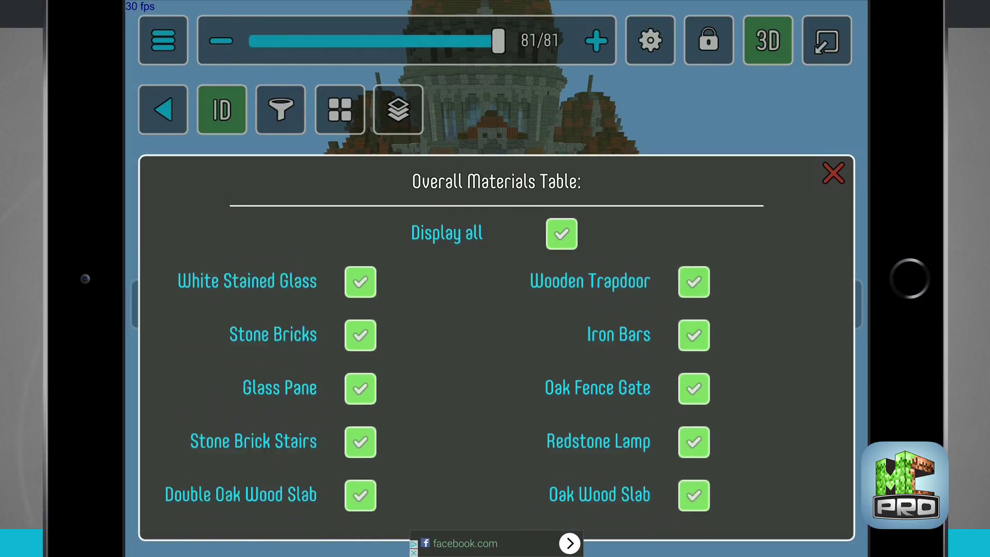
scroll(down, 3)
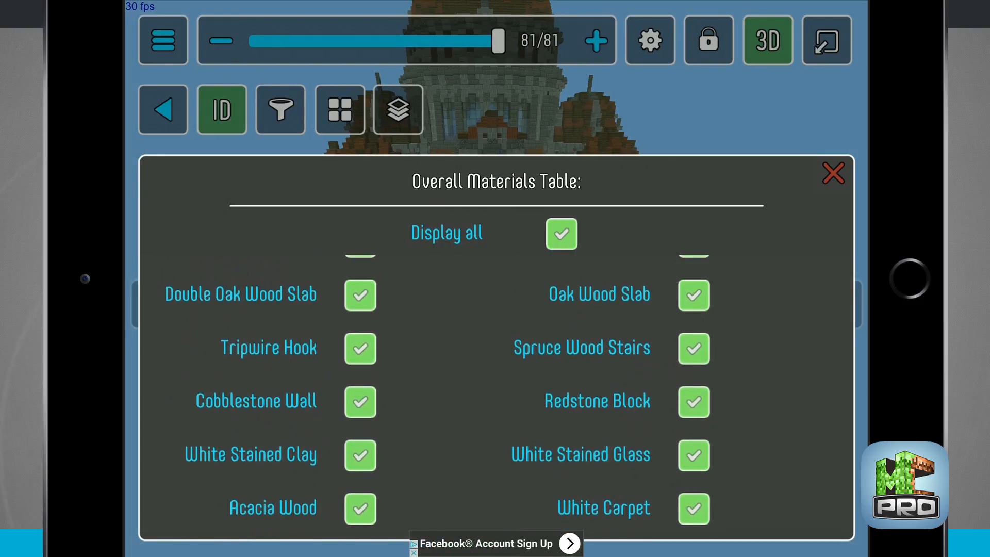
click(833, 173)
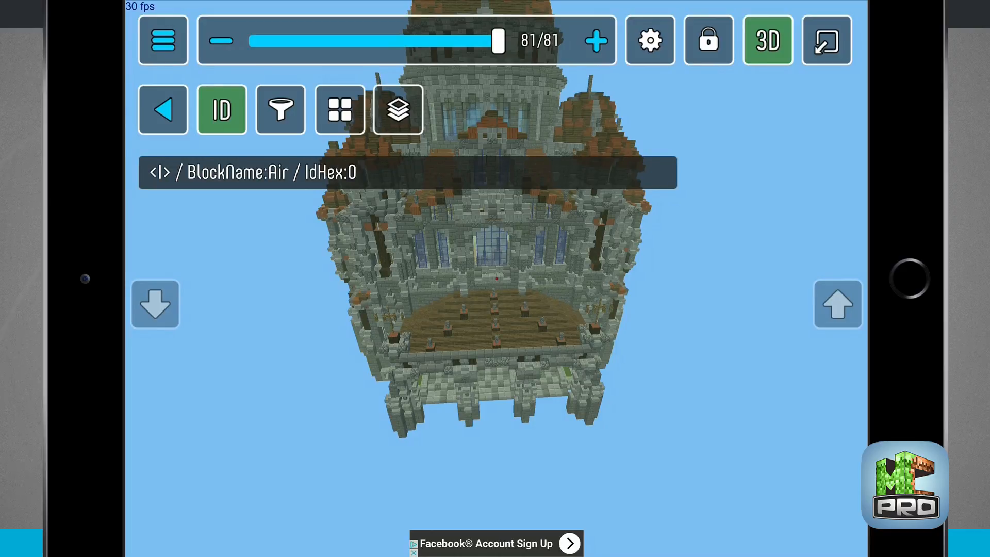
Strip the cathedral to layer 0, step up two layers, raise it to layer 51, hide tools.
drag(499, 40, 297, 41)
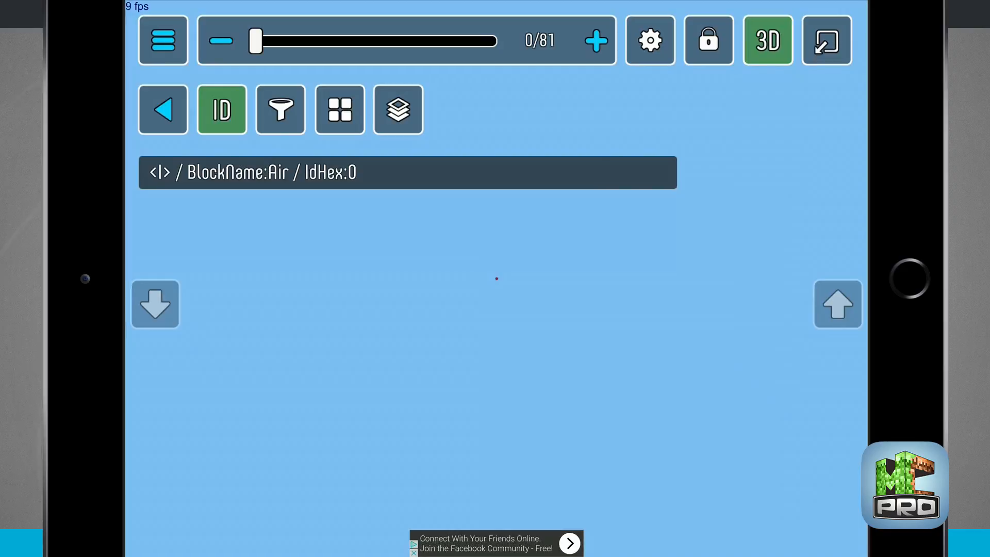
click(595, 38)
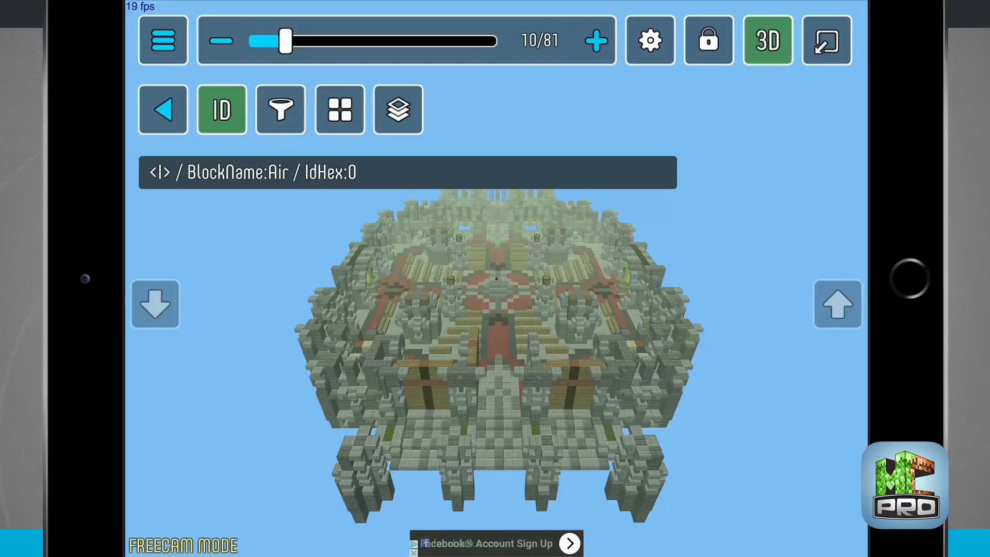
click(596, 40)
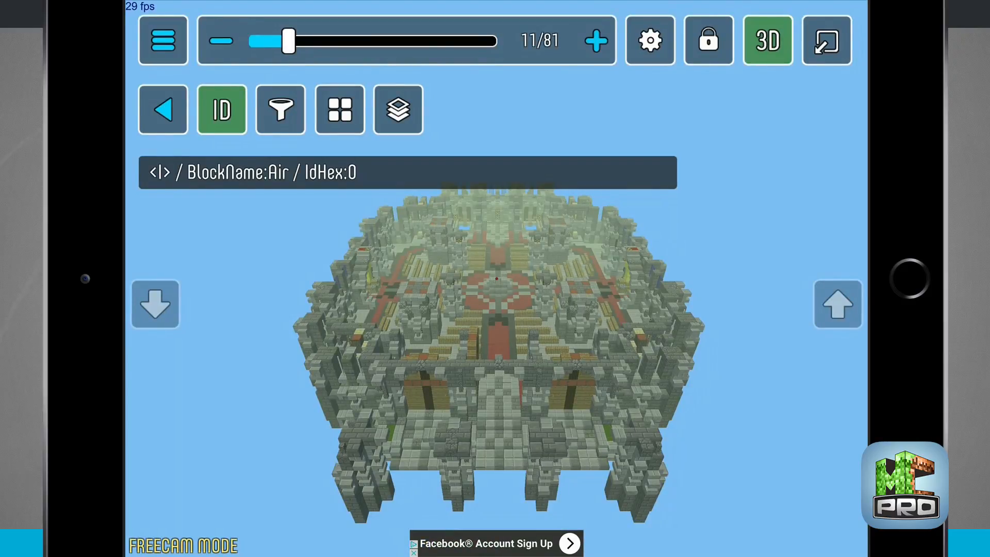
drag(287, 40, 407, 41)
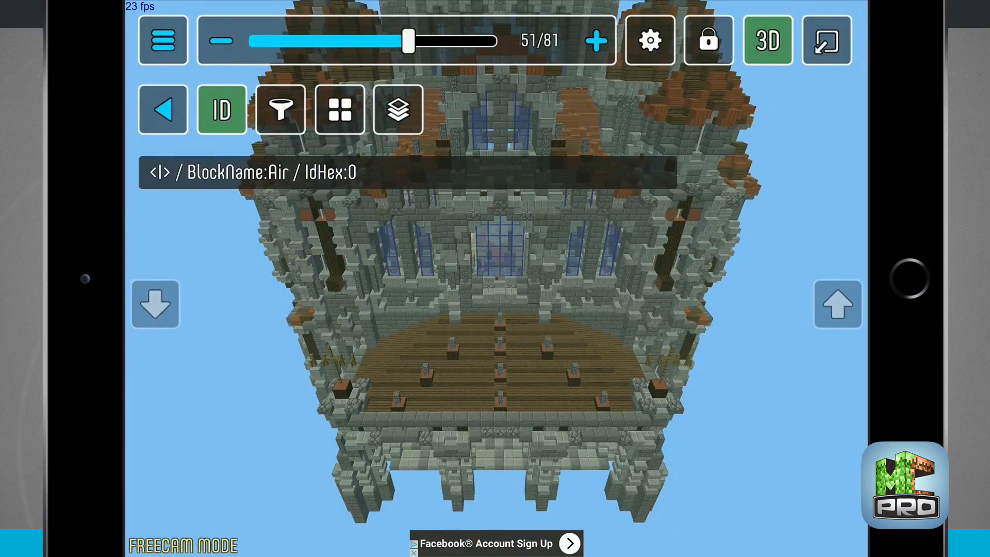
click(708, 42)
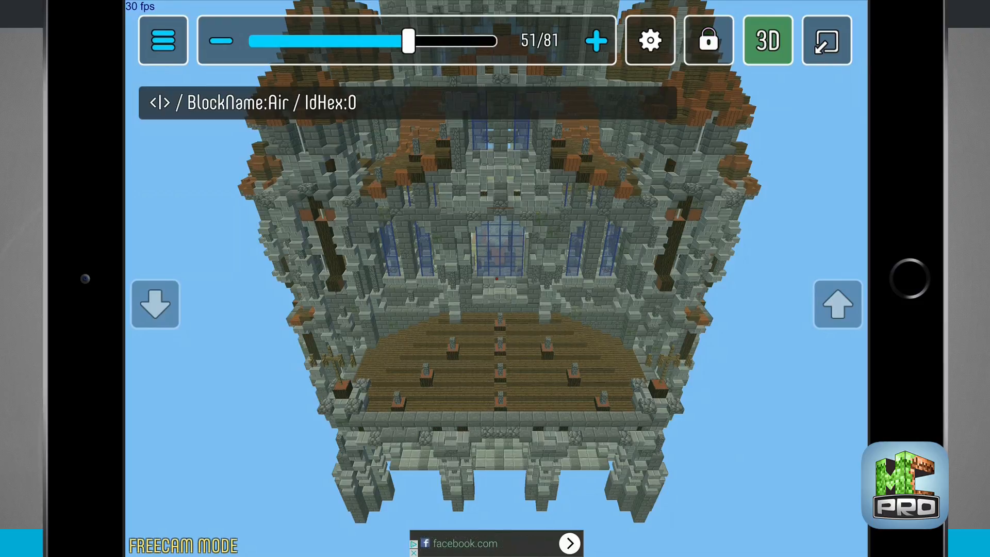
Open the hamburger menu for blueprint #632.
click(161, 40)
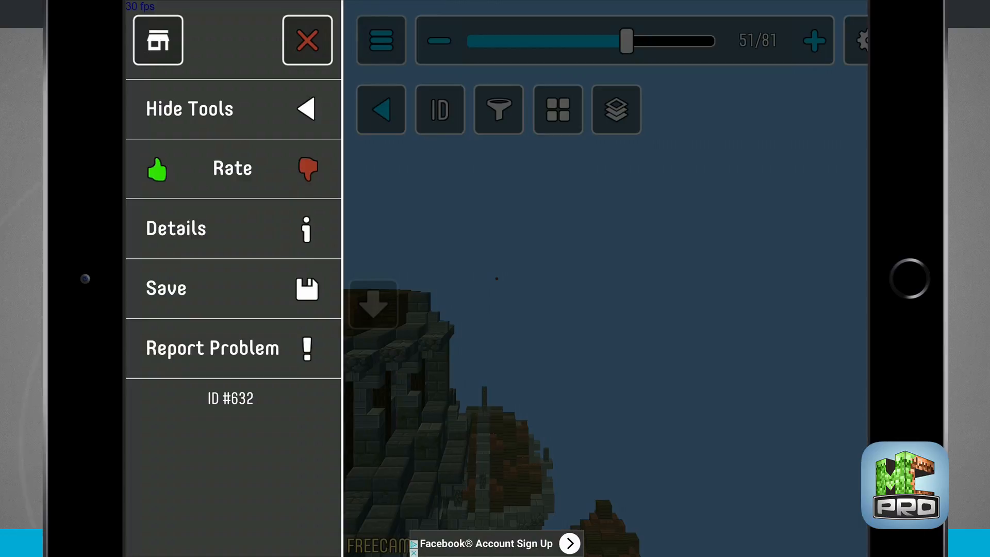
Exit to Storytime, read chapters 1 and 2 of 100 Days to Mine, return to contents.
click(307, 41)
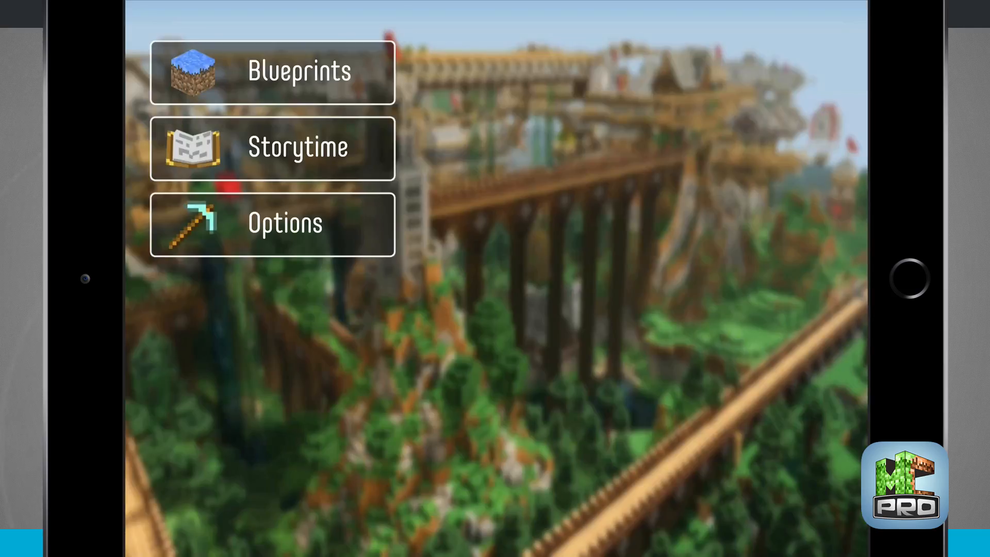
click(270, 147)
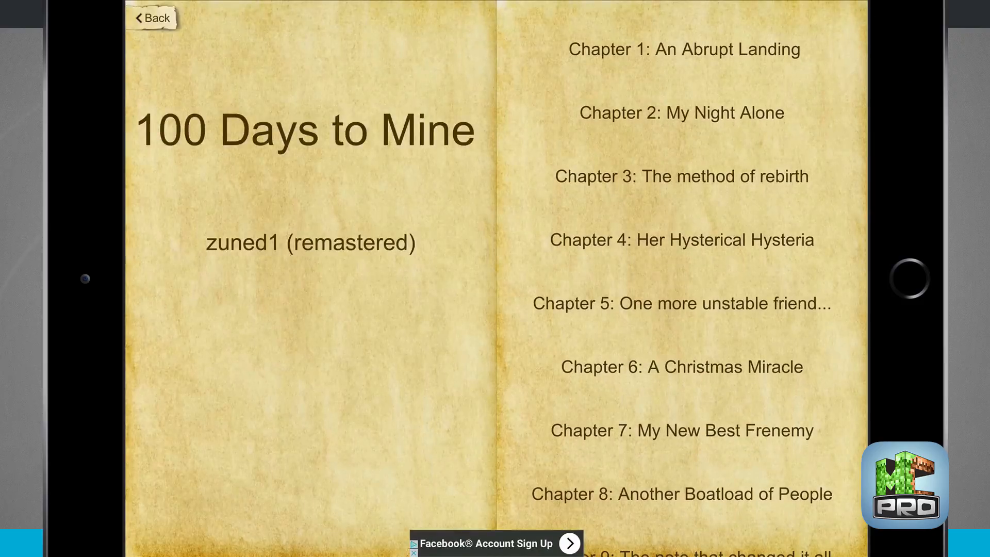
click(684, 50)
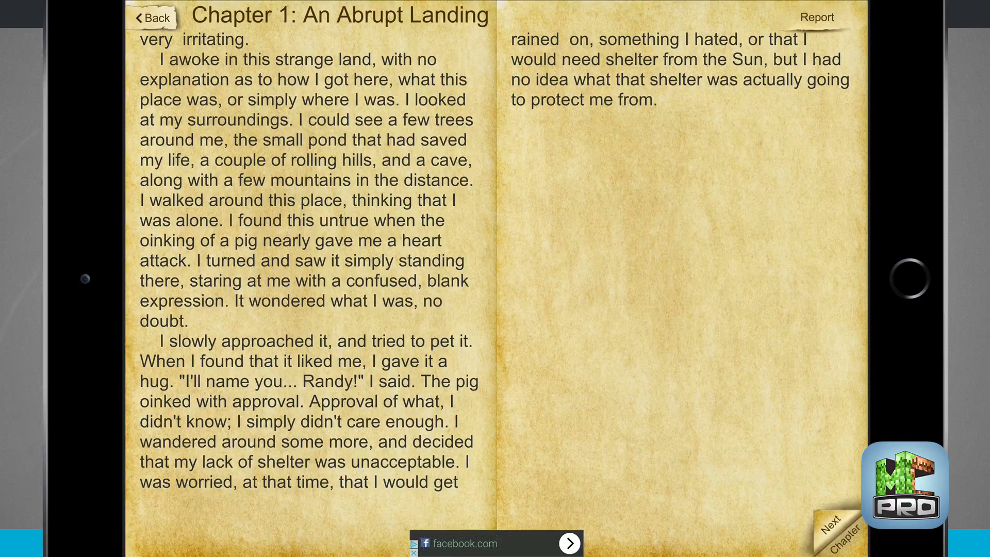
click(836, 534)
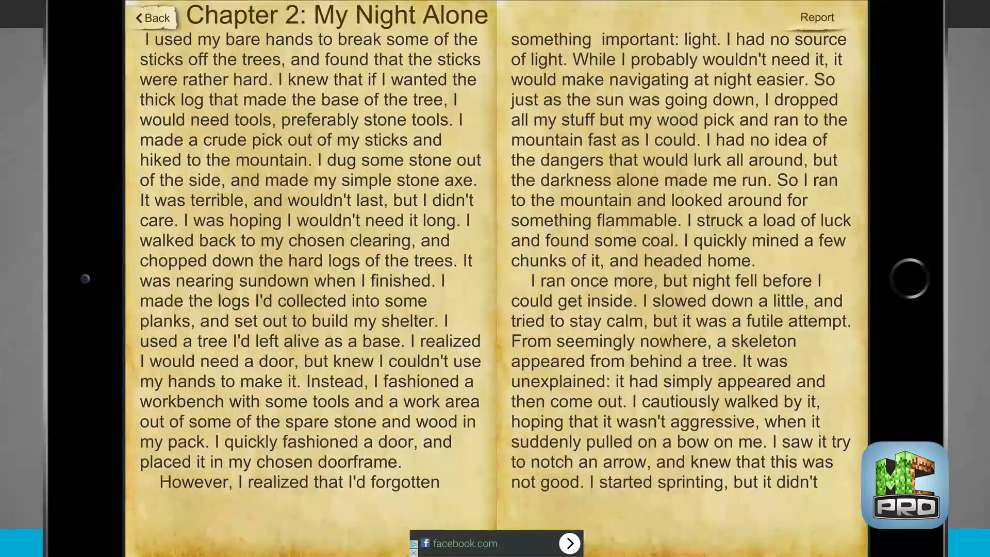
click(156, 20)
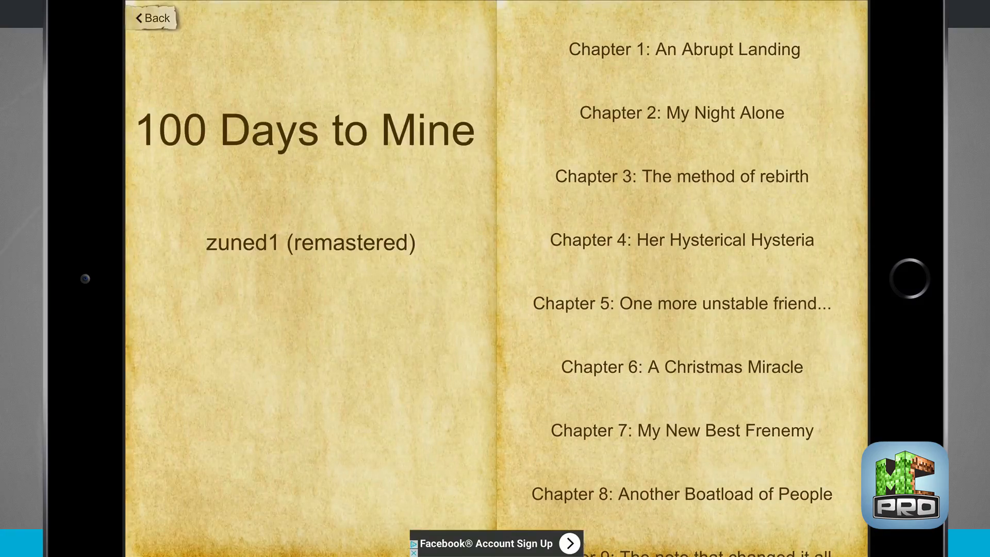
Return to the story list, page to In Progress stories, and open Options.
click(155, 19)
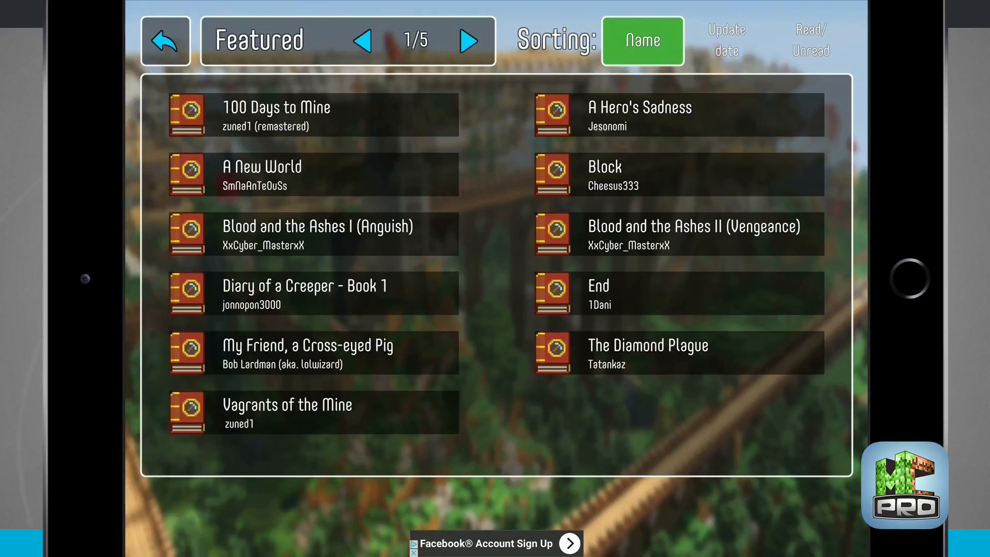
click(811, 40)
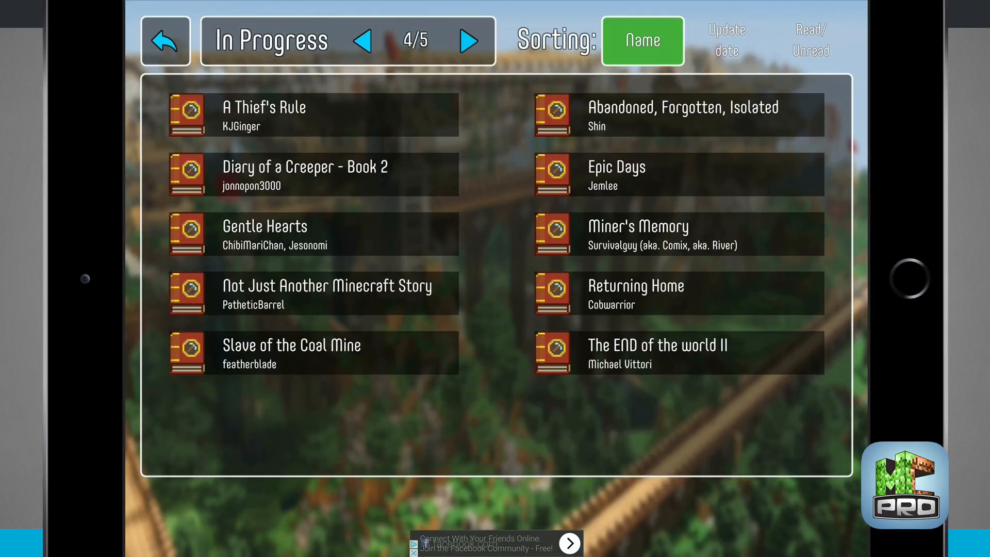
click(468, 41)
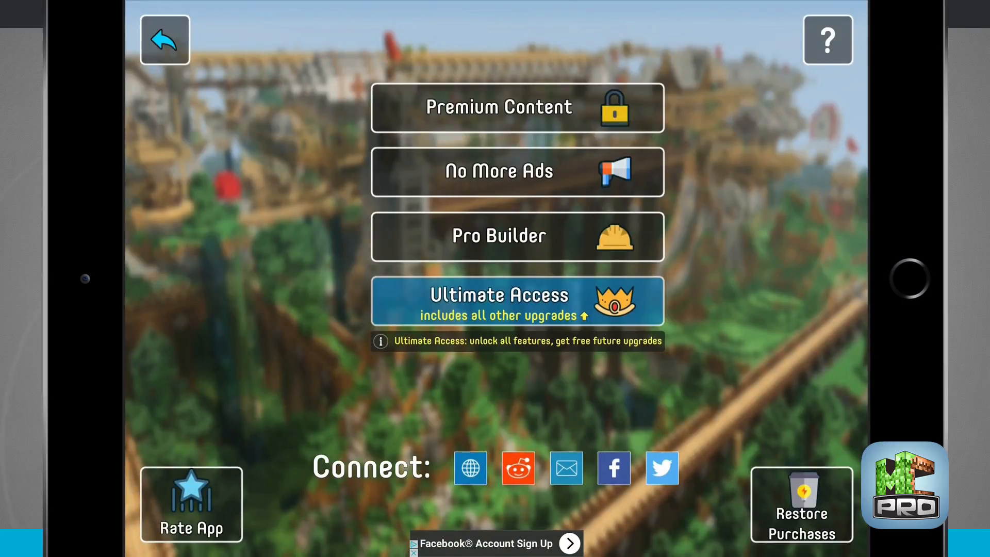
Read the options help text, then open Cathedral St. Edgar from Temples.
click(827, 40)
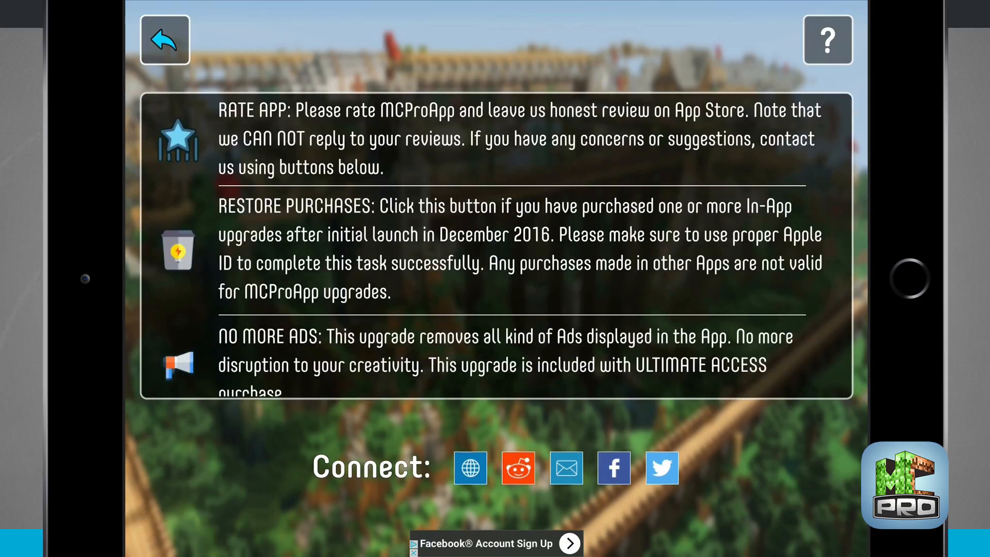
scroll(down, 3)
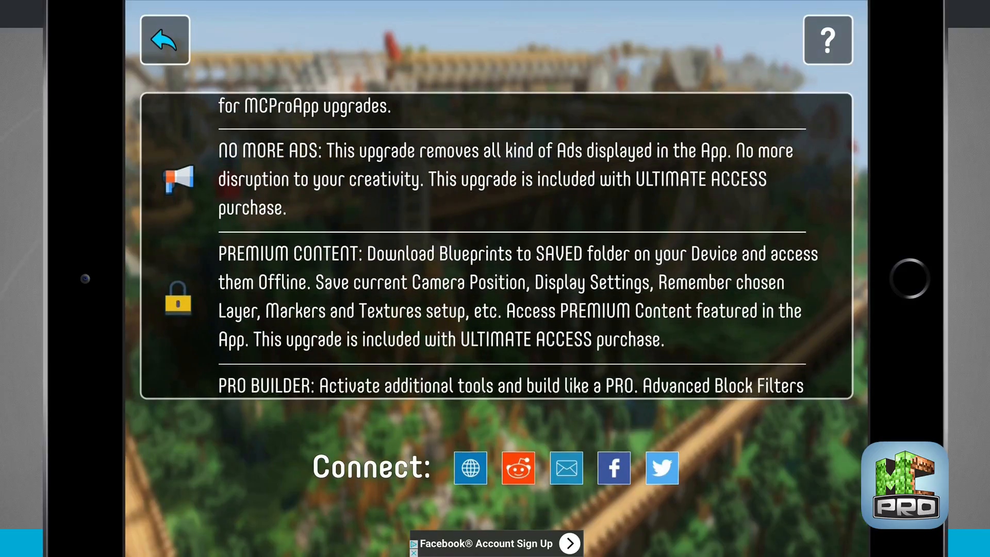
scroll(down, 3)
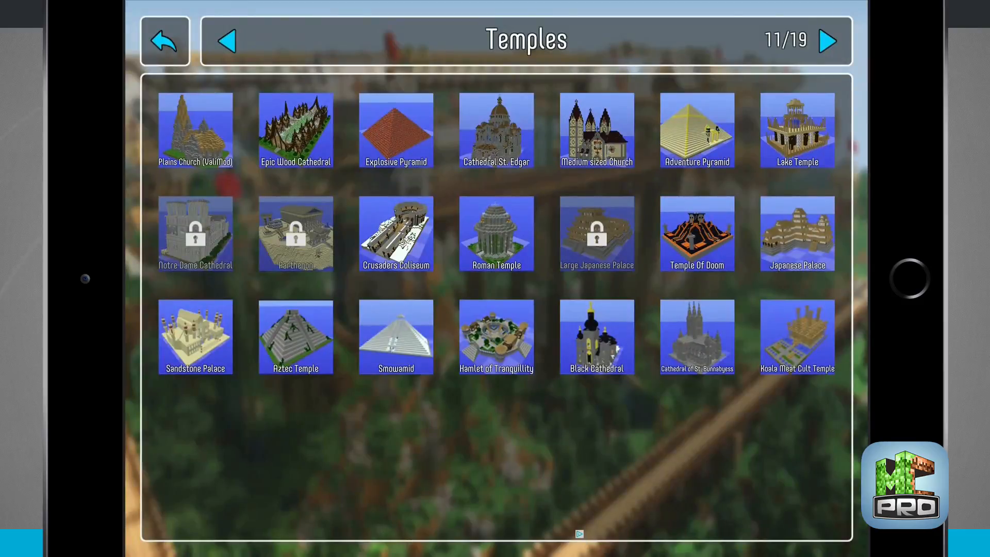
click(496, 234)
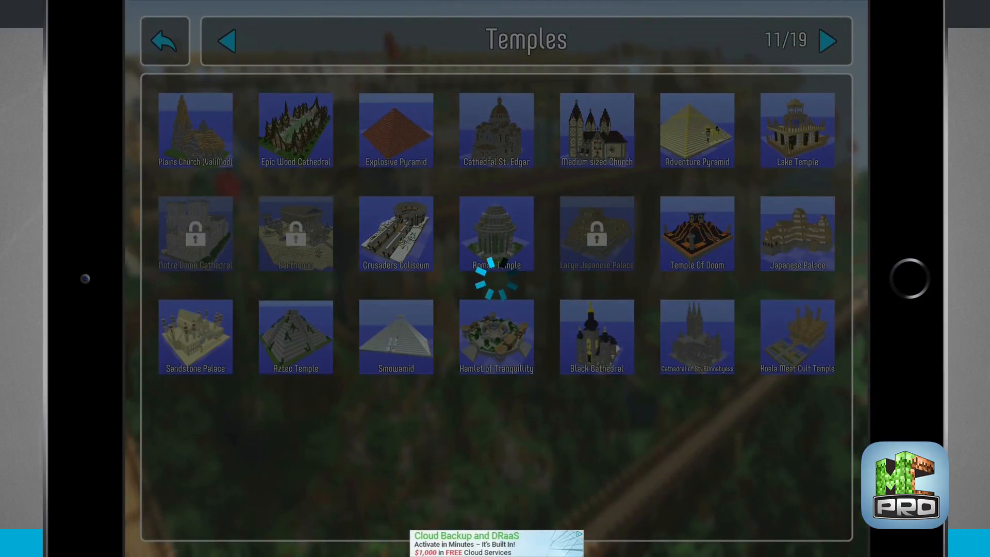
click(494, 232)
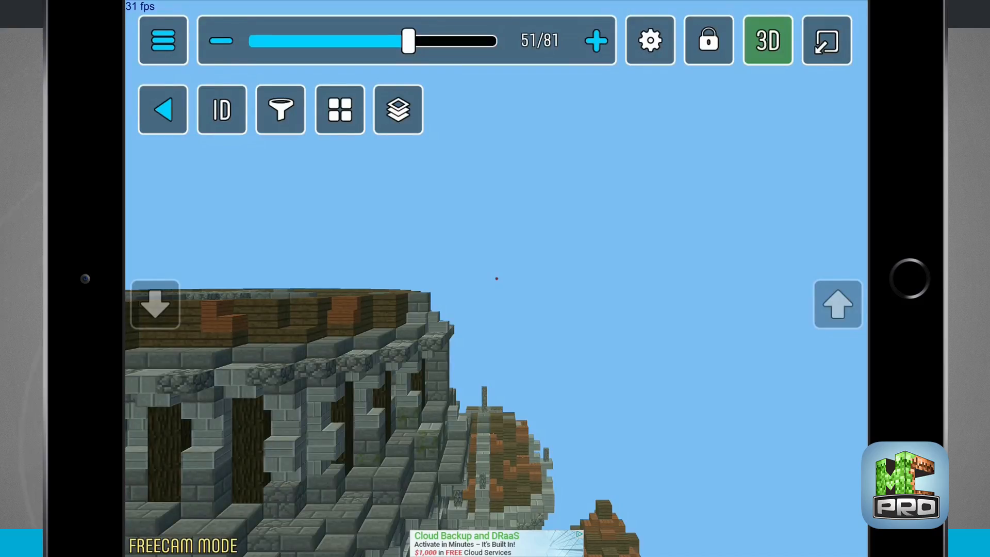